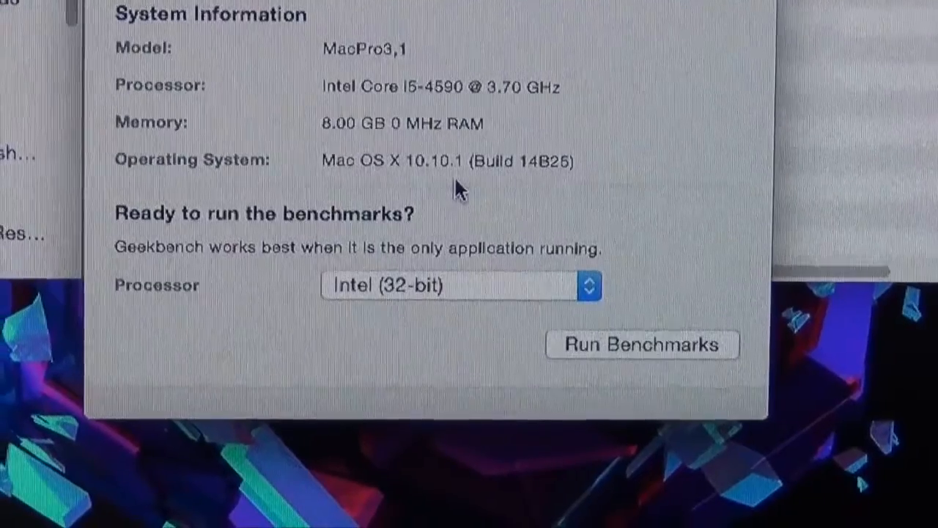
# Step: Start the 32-bit Intel processor benchmark run in Geekbench 3
pyautogui.click(641, 344)
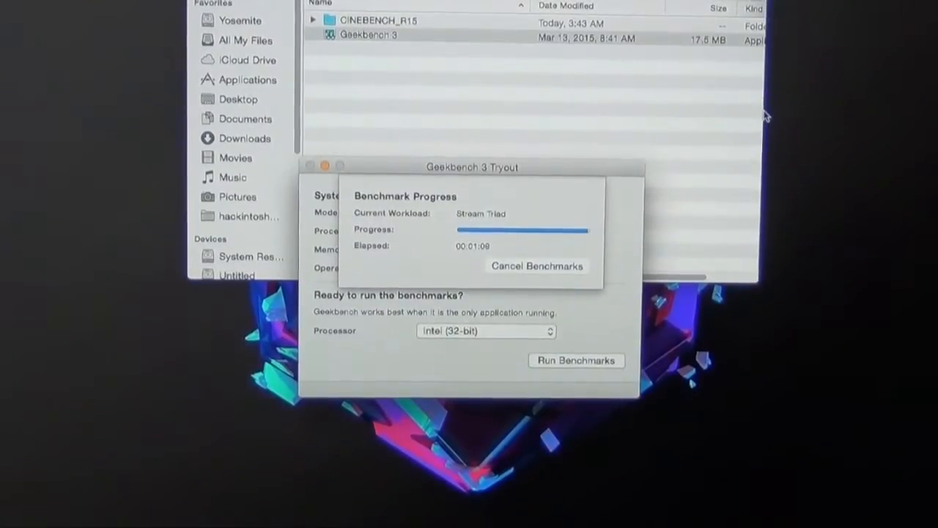